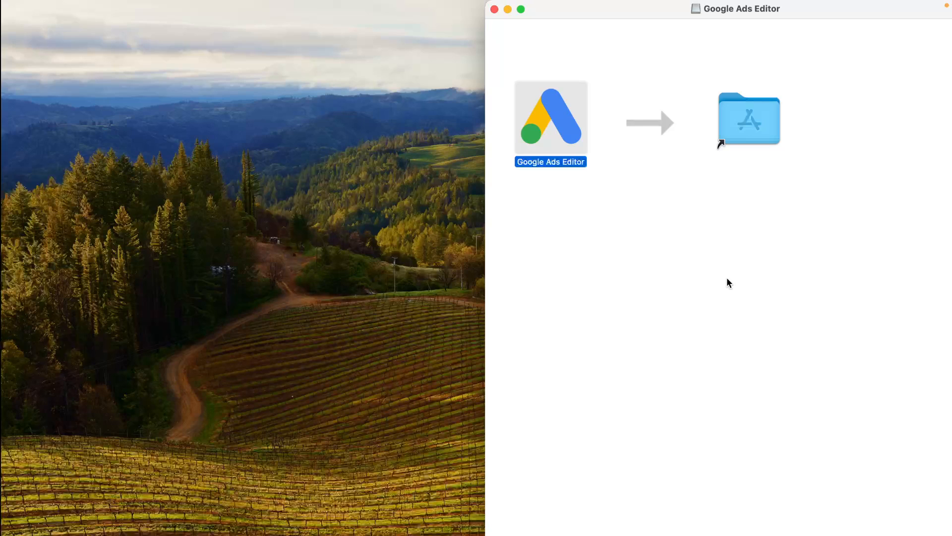
{"action": "mouse_move", "coordinate": [723, 279]}
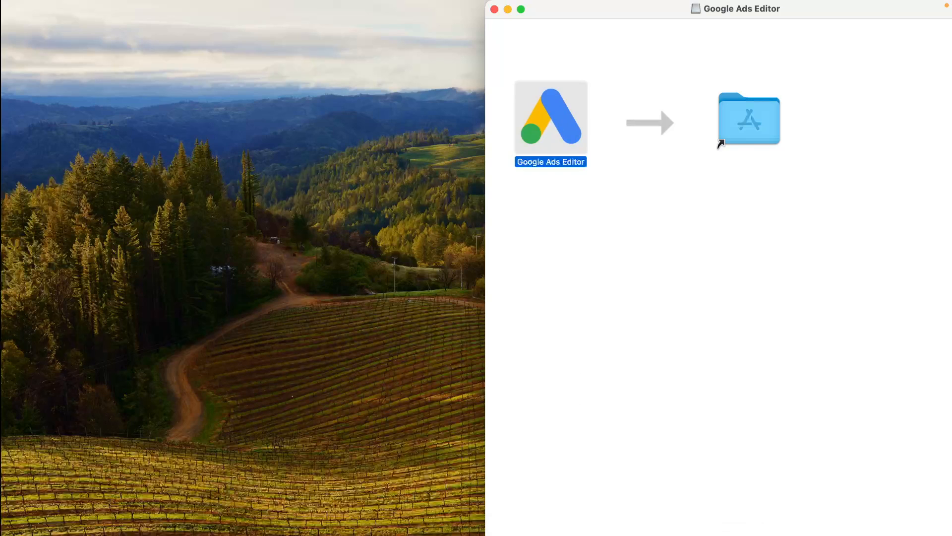
- Launch the Google Ads Editor app from the disk image window
{"action": "double_click", "coordinate": [550, 119]}
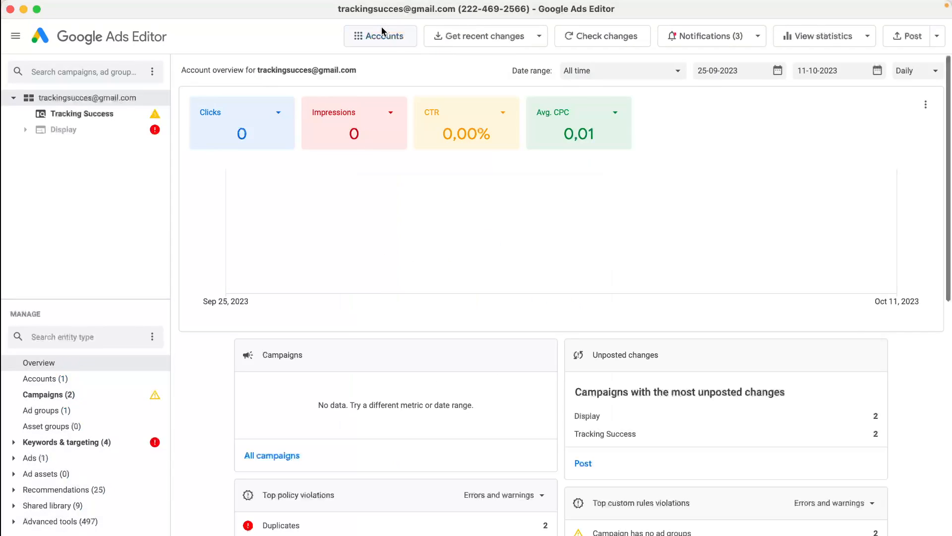
- Get recent changes for all campaigns to refresh the account data
{"action": "left_click", "coordinate": [381, 36]}
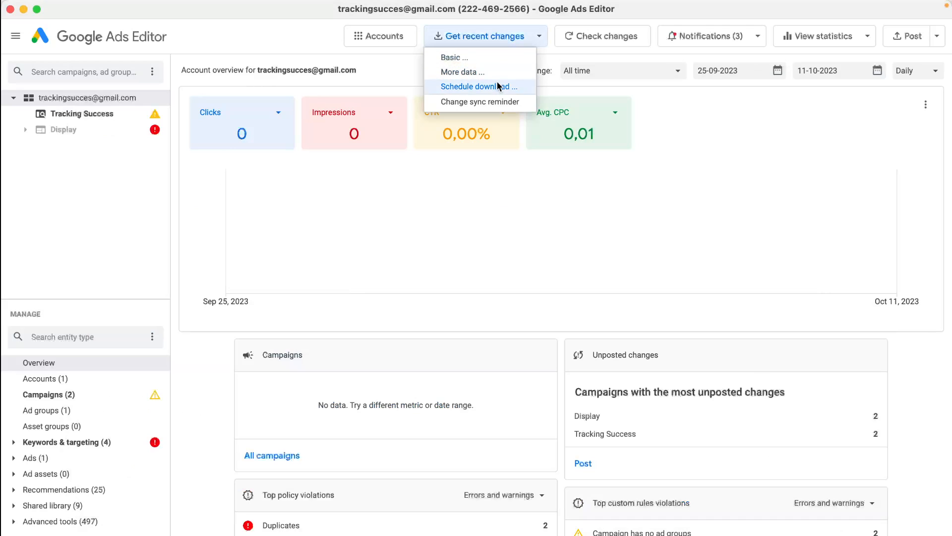
{"action": "left_click", "coordinate": [479, 86]}
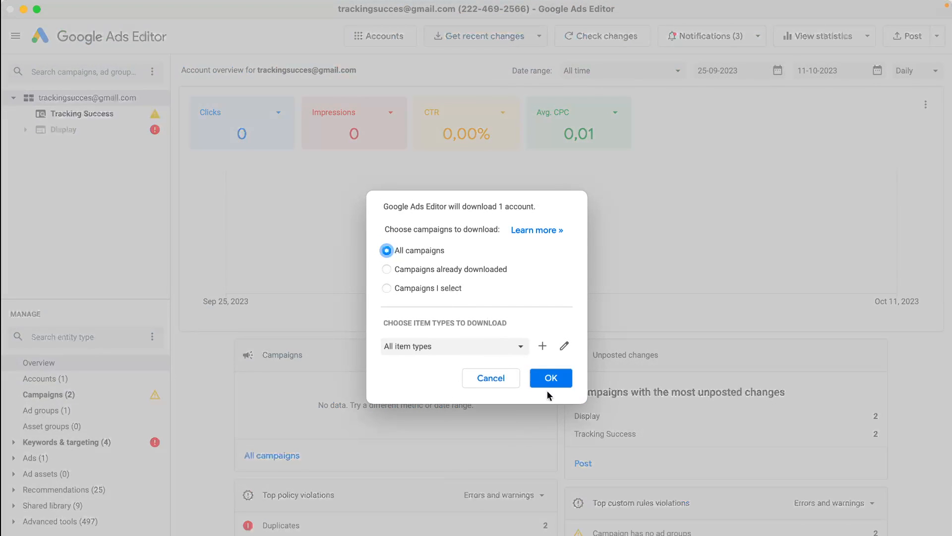
{"action": "left_click", "coordinate": [549, 377]}
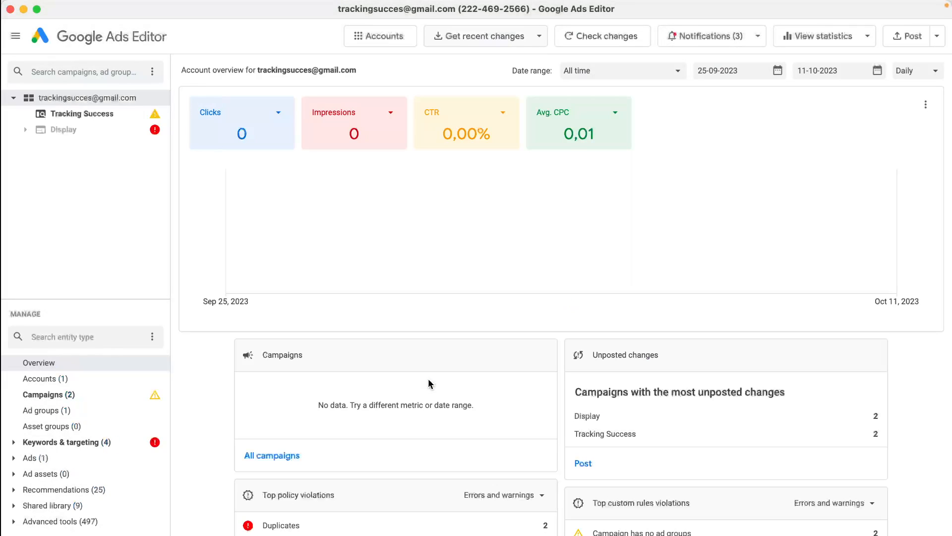
{"action": "mouse_move", "coordinate": [152, 372]}
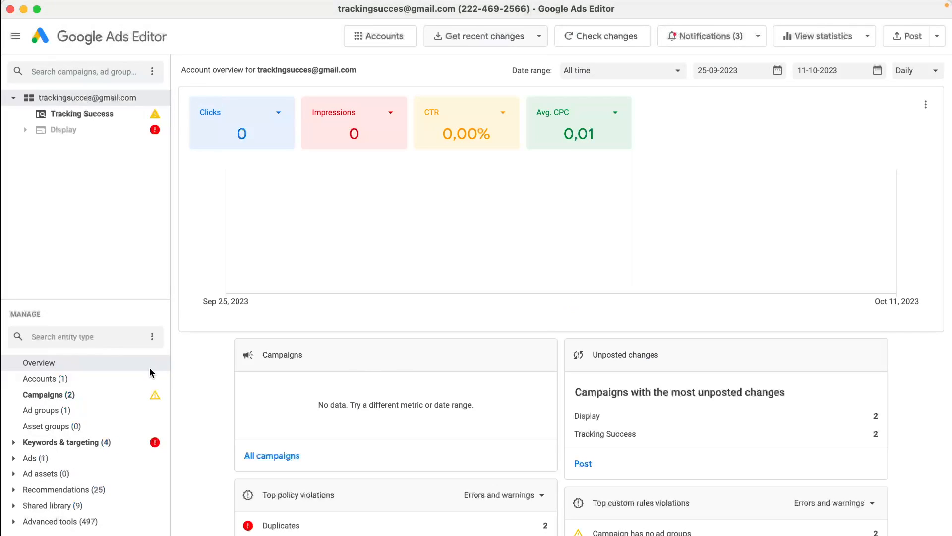
{"action": "mouse_move", "coordinate": [88, 429]}
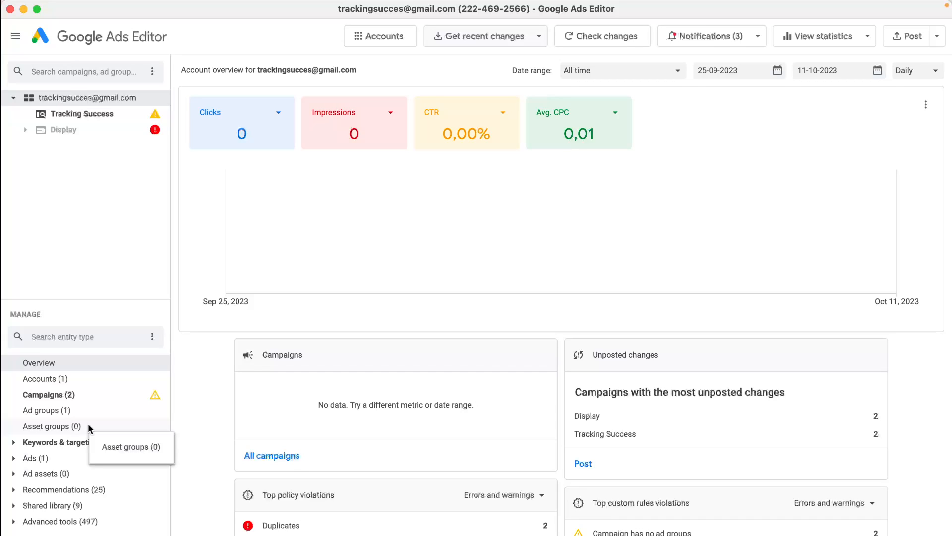
{"action": "mouse_move", "coordinate": [452, 214]}
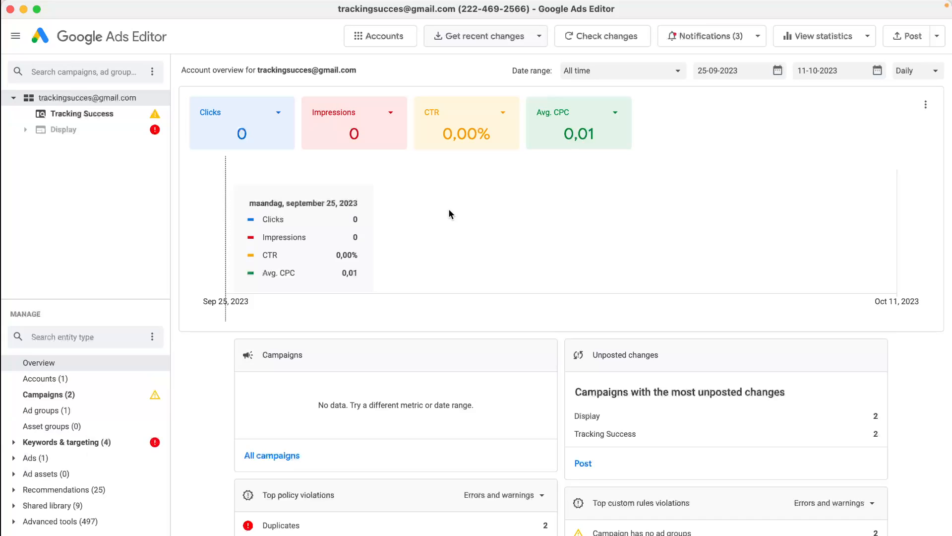
{"action": "mouse_move", "coordinate": [476, 223]}
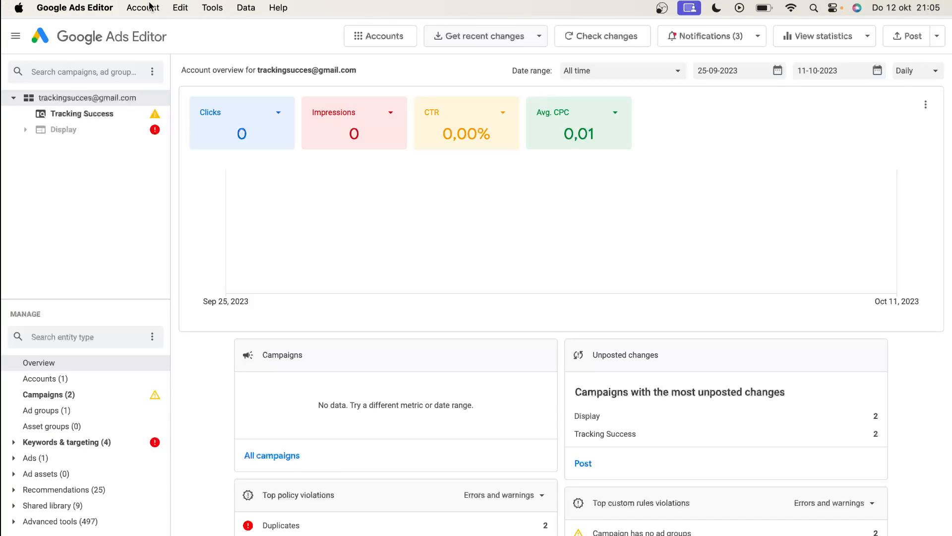
- Run Find duplicate keywords with default criteria, listing the two 'tracking success' keywords
{"action": "left_click", "coordinate": [211, 8]}
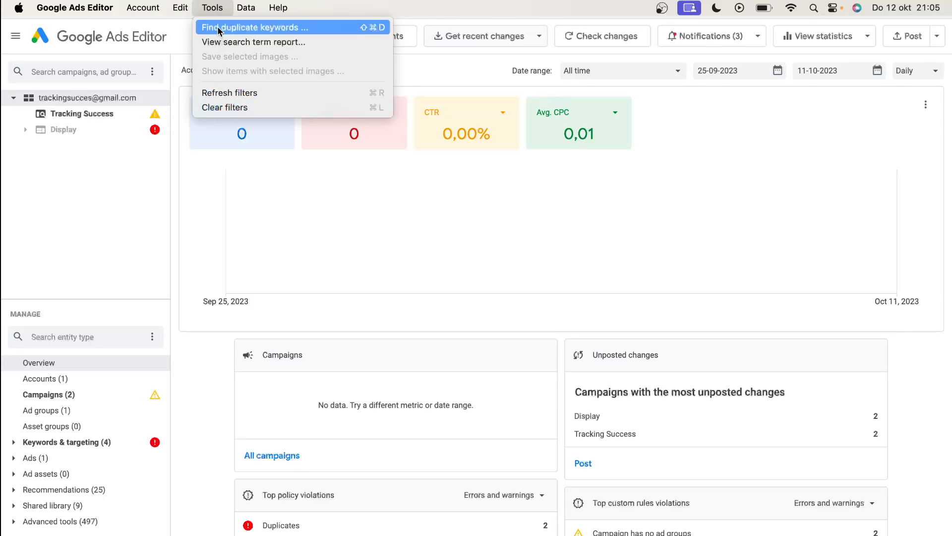
{"action": "left_click", "coordinate": [254, 27]}
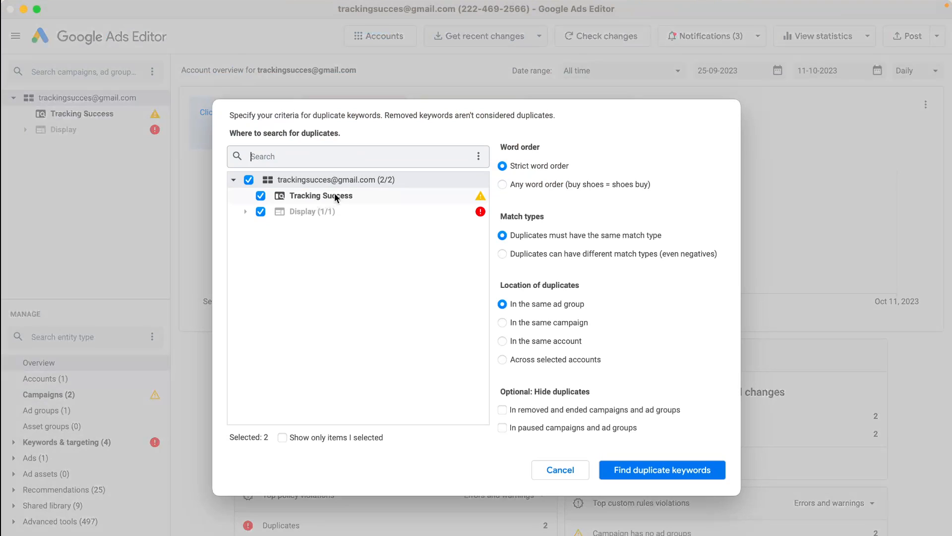
{"action": "left_click", "coordinate": [661, 470]}
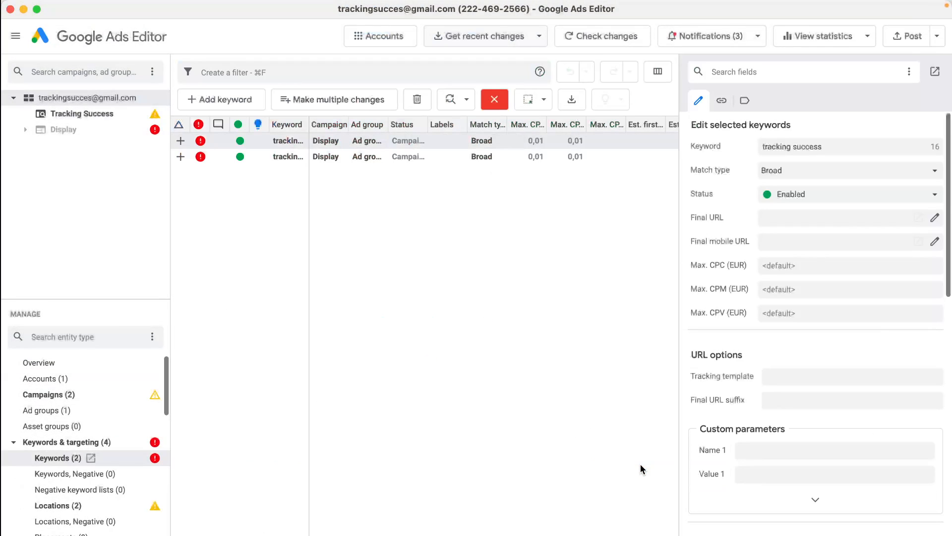
- Delete the second 'tracking success' broad keyword from the Display campaign
{"action": "left_click", "coordinate": [425, 156]}
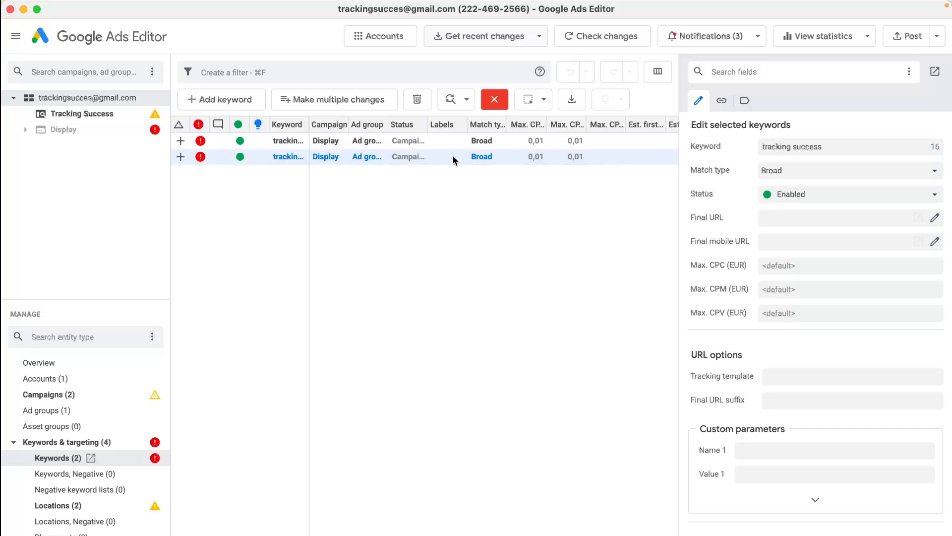
{"action": "left_click", "coordinate": [289, 141]}
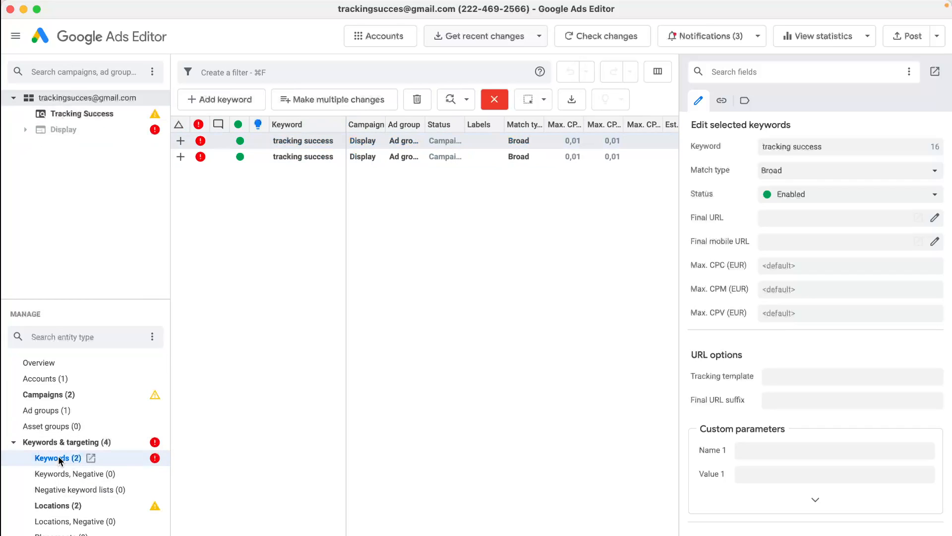
{"action": "left_click", "coordinate": [302, 141]}
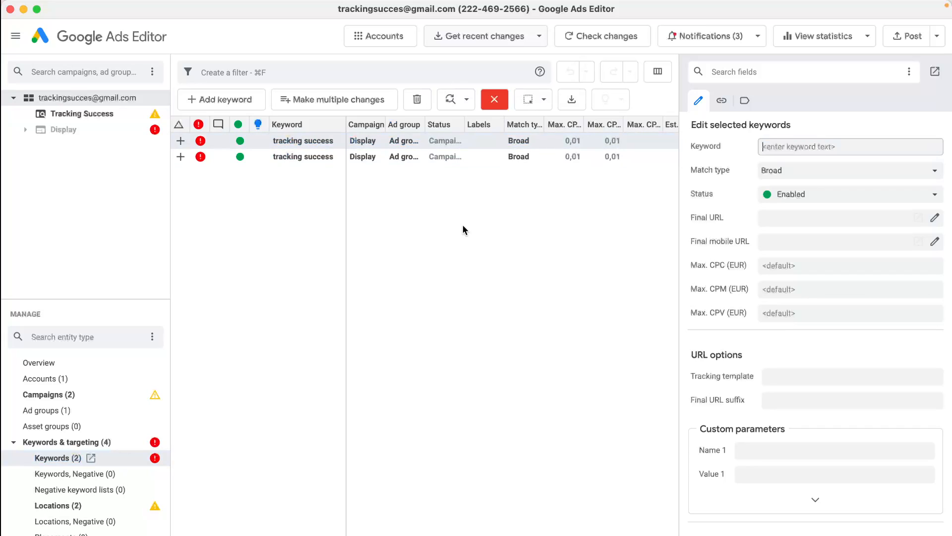
{"action": "left_click", "coordinate": [417, 99]}
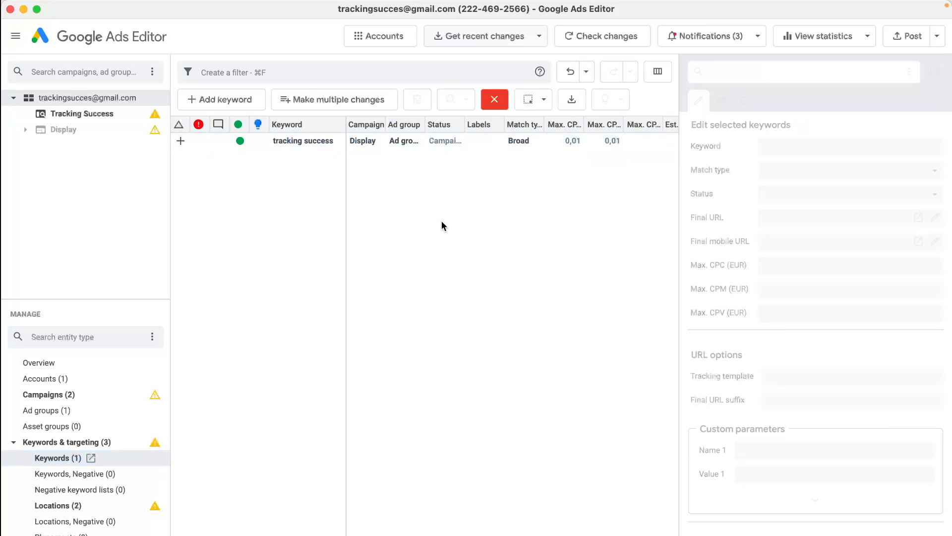
{"action": "mouse_move", "coordinate": [907, 35]}
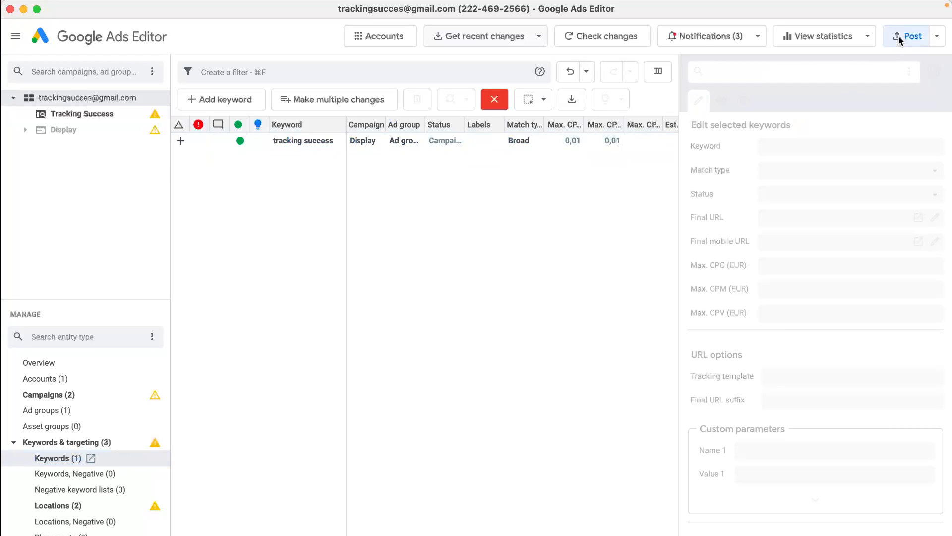
- Post the pending campaign, keyword and location changes to Google Ads and close the results
{"action": "left_click", "coordinate": [907, 35]}
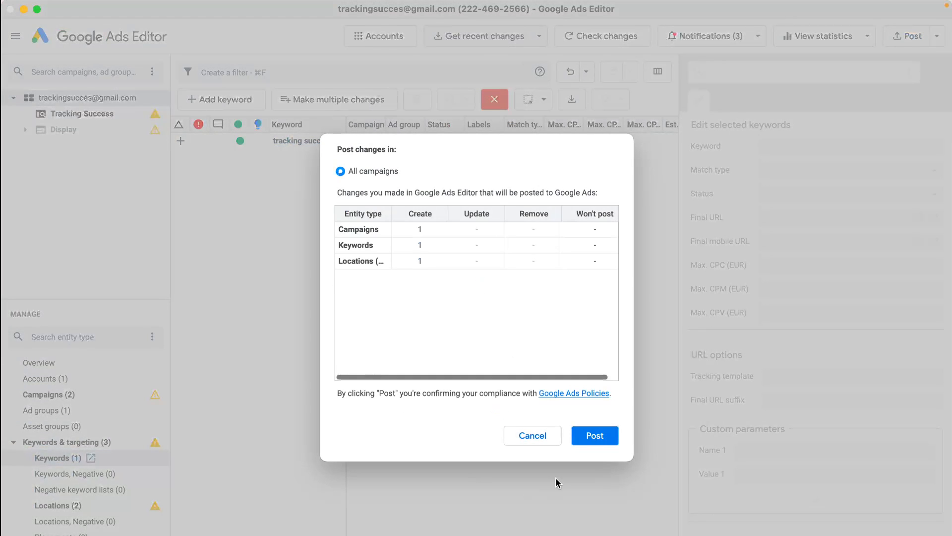
{"action": "left_click", "coordinate": [595, 436]}
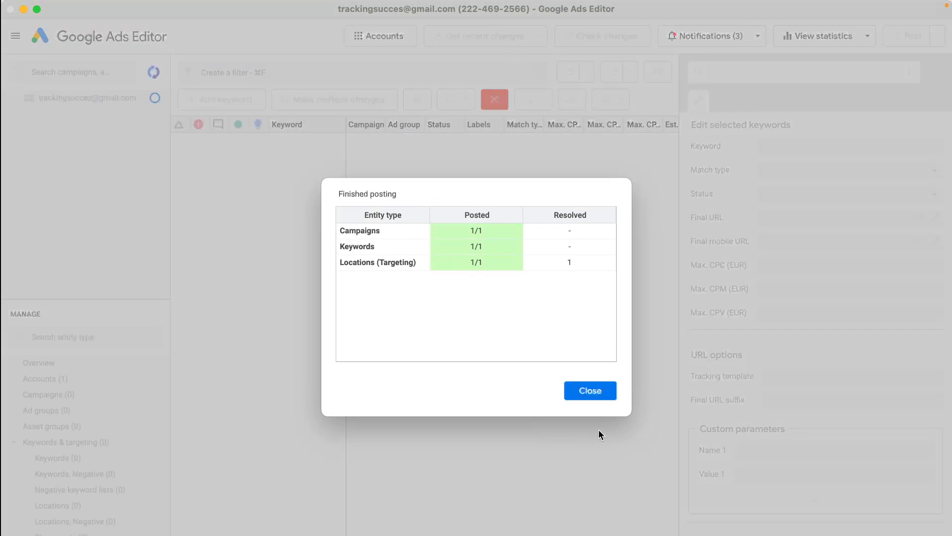
{"action": "left_click", "coordinate": [589, 390]}
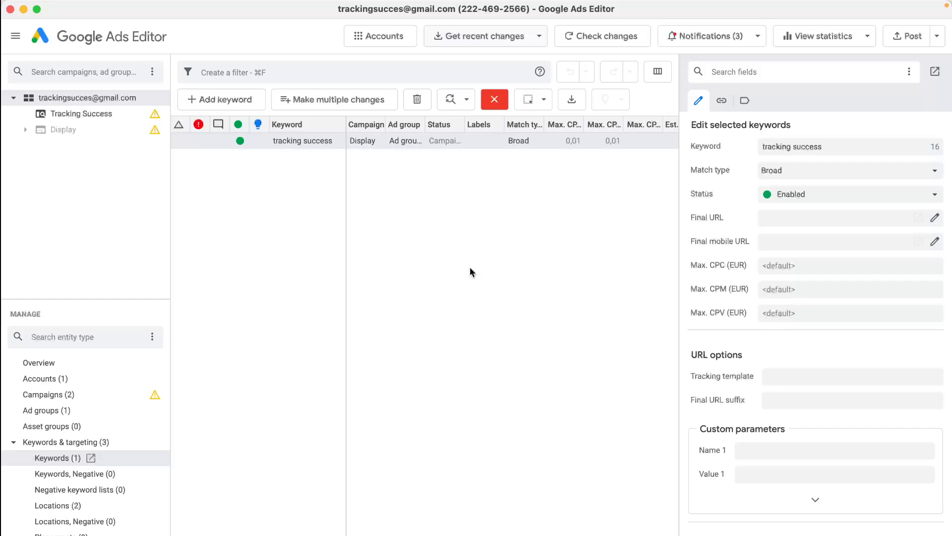
{"action": "mouse_move", "coordinate": [194, 365]}
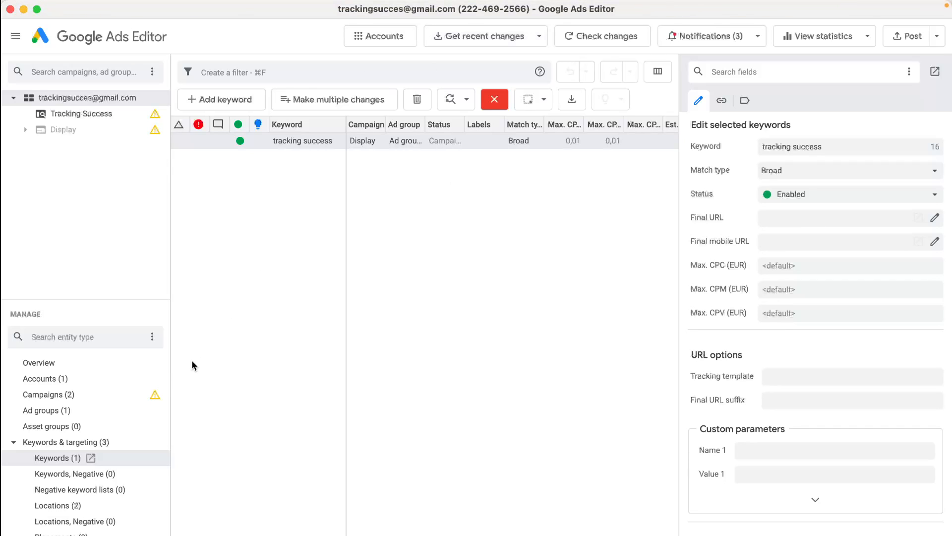